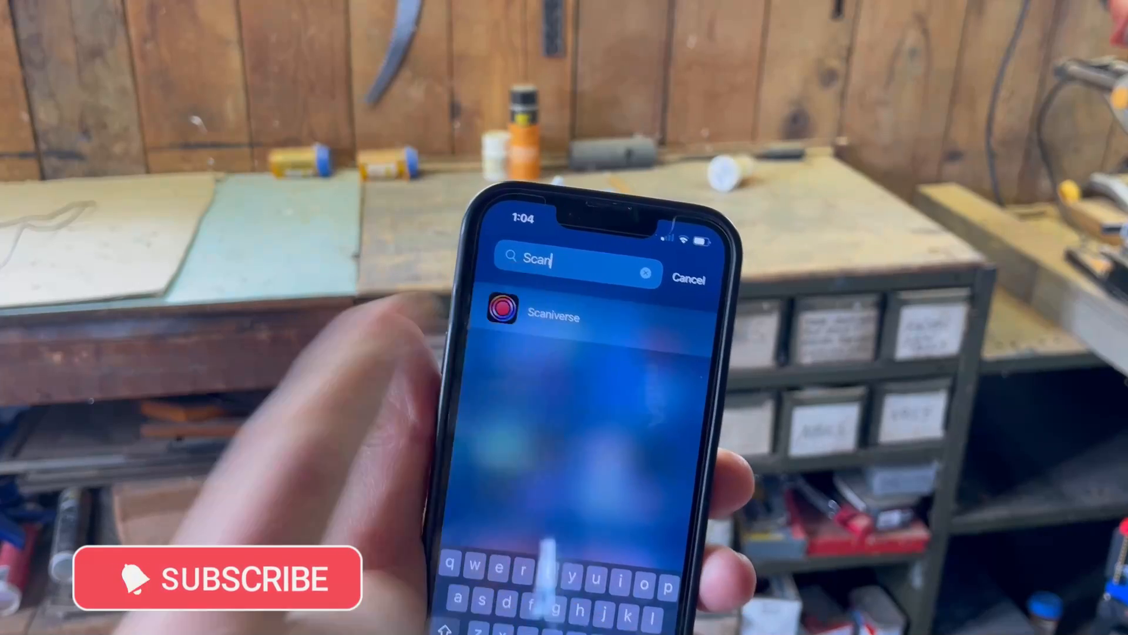
Launch Scaniverse from the iPhone search results and begin a New Scan
click(554, 315)
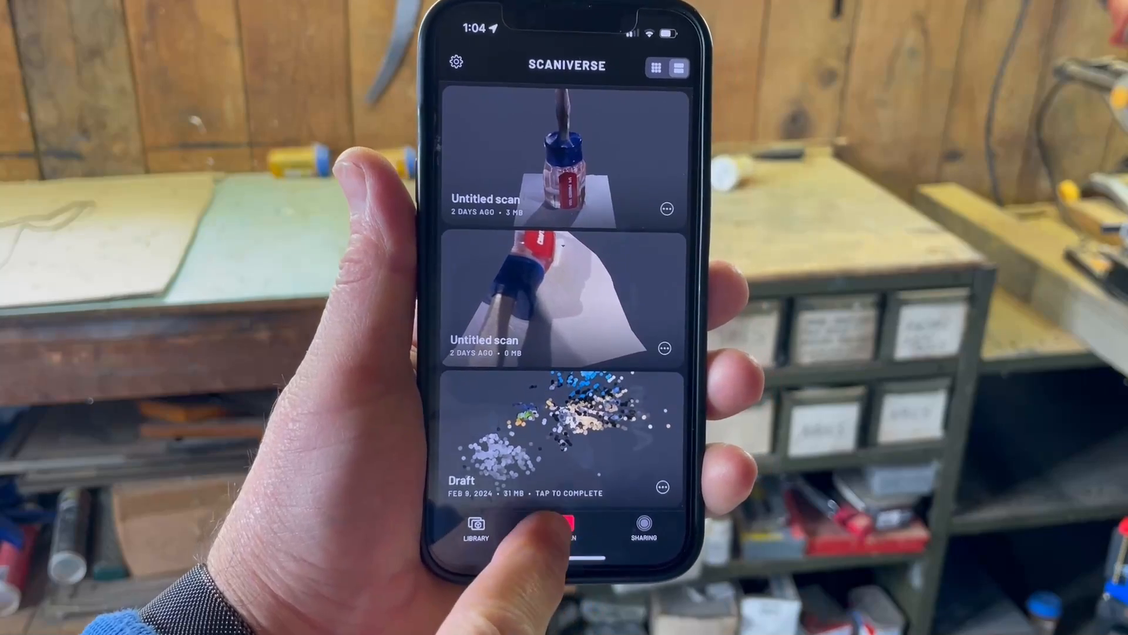
click(566, 524)
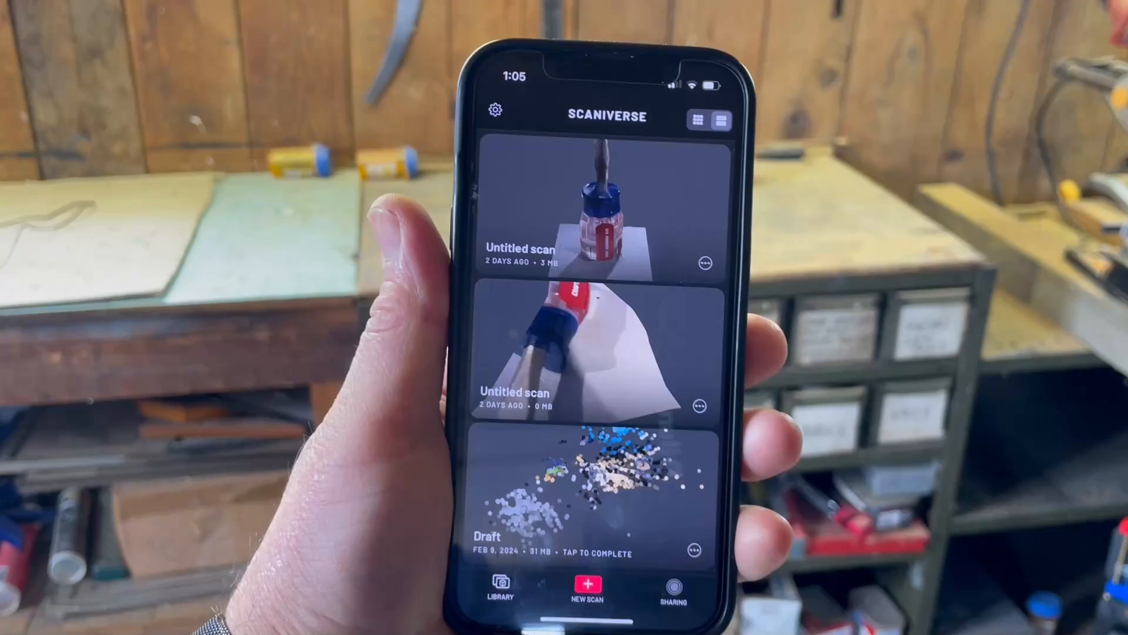
click(586, 586)
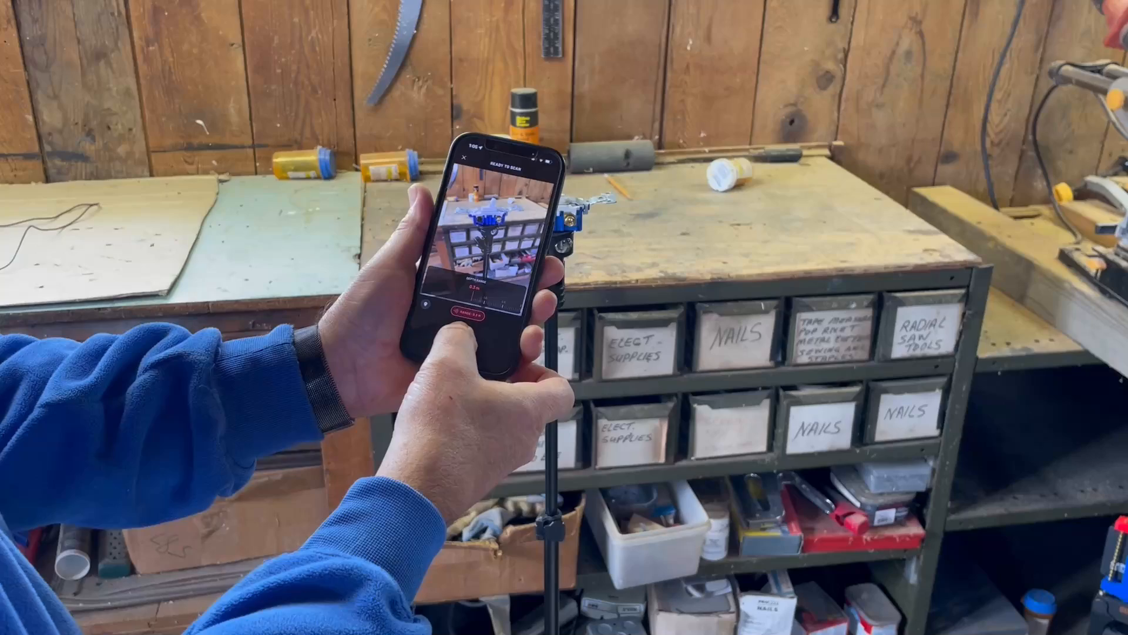
Record the light switch on its stand by walking around it
click(474, 312)
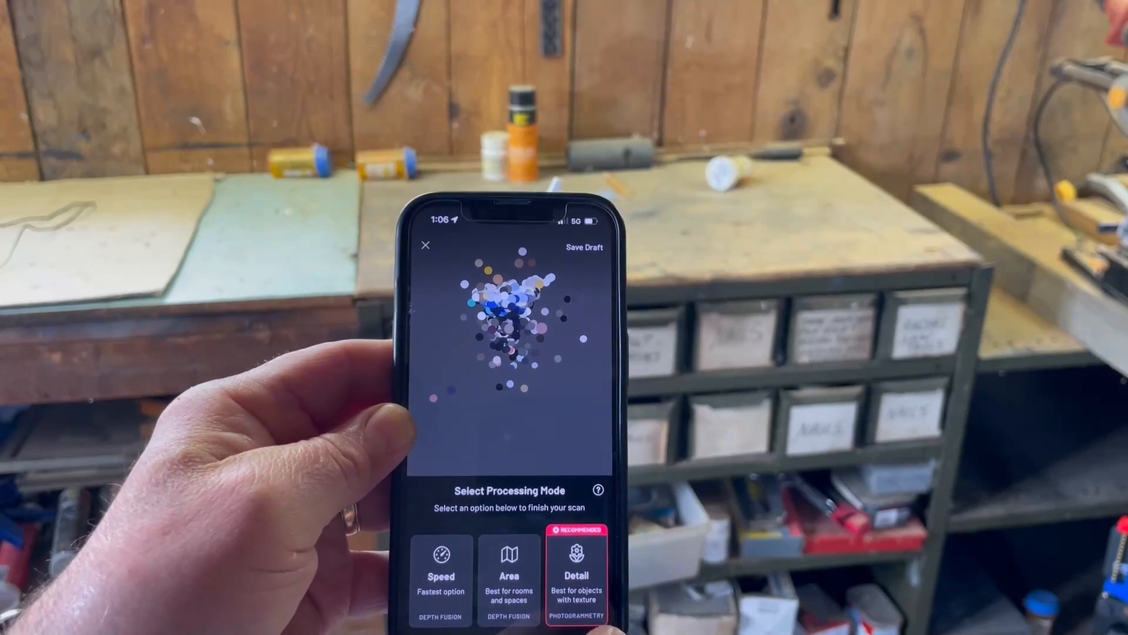
Choose Detail (Photogrammetry) as the processing mode for the textured object
click(576, 576)
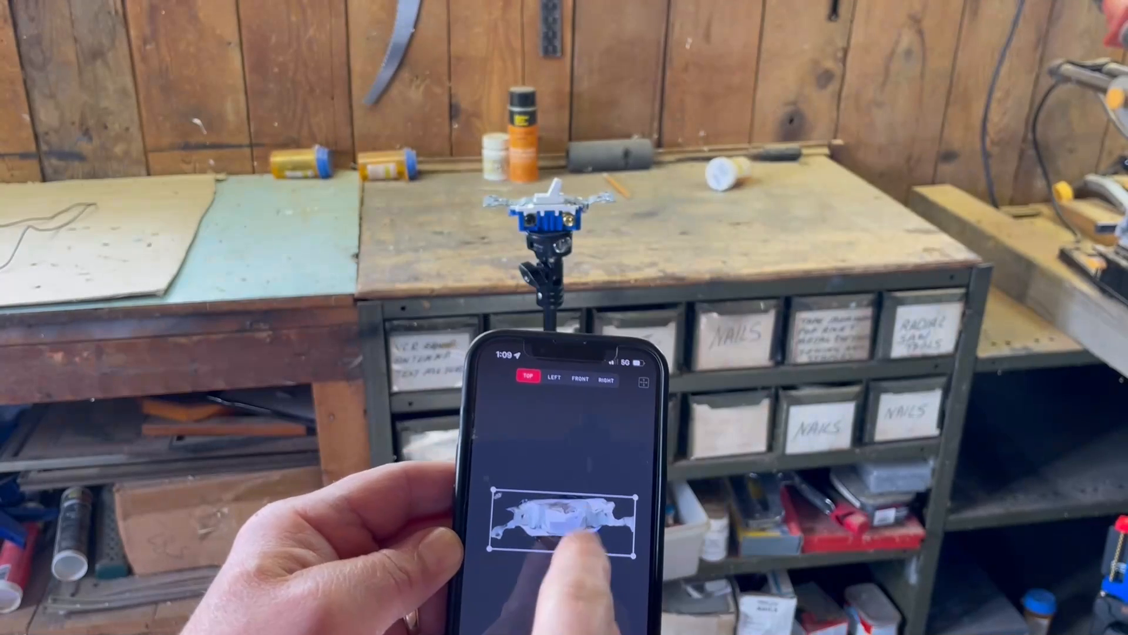
Crop the model to just the light switch and save it as 'Light switch'
click(557, 379)
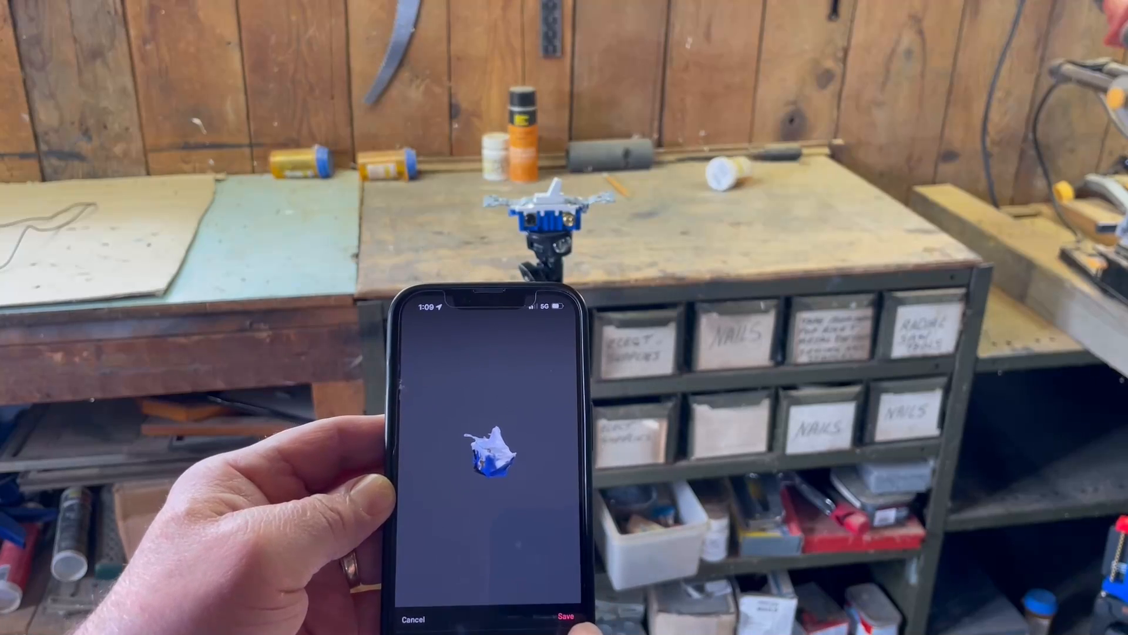
click(565, 617)
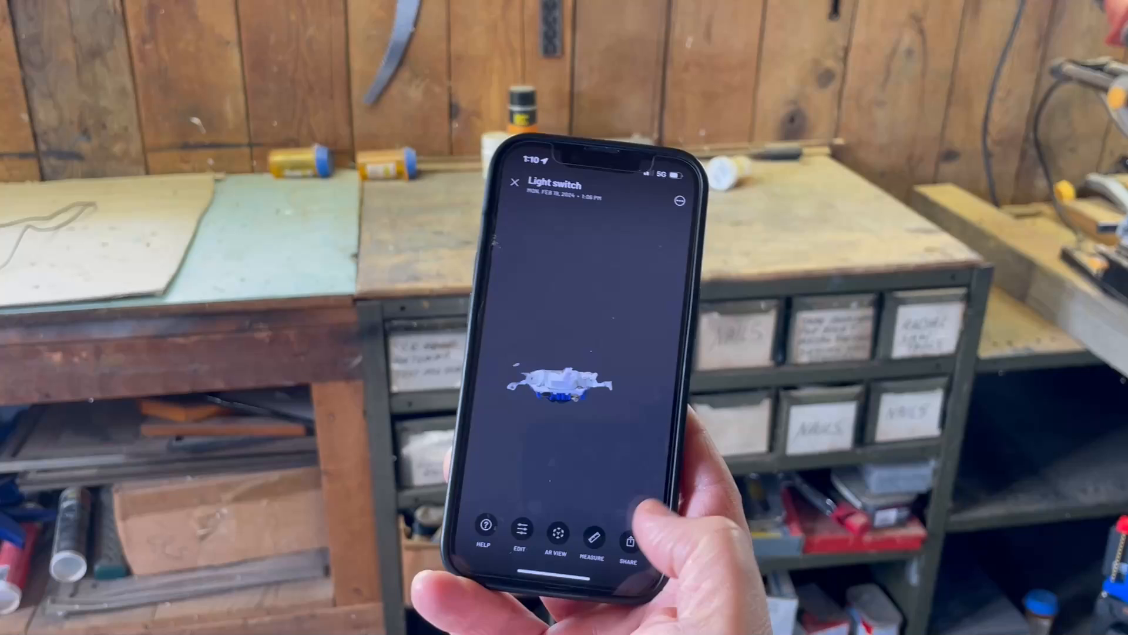
Export the scan as a ZIP and upload it to the Dropbox 3dmodeling folder
click(629, 529)
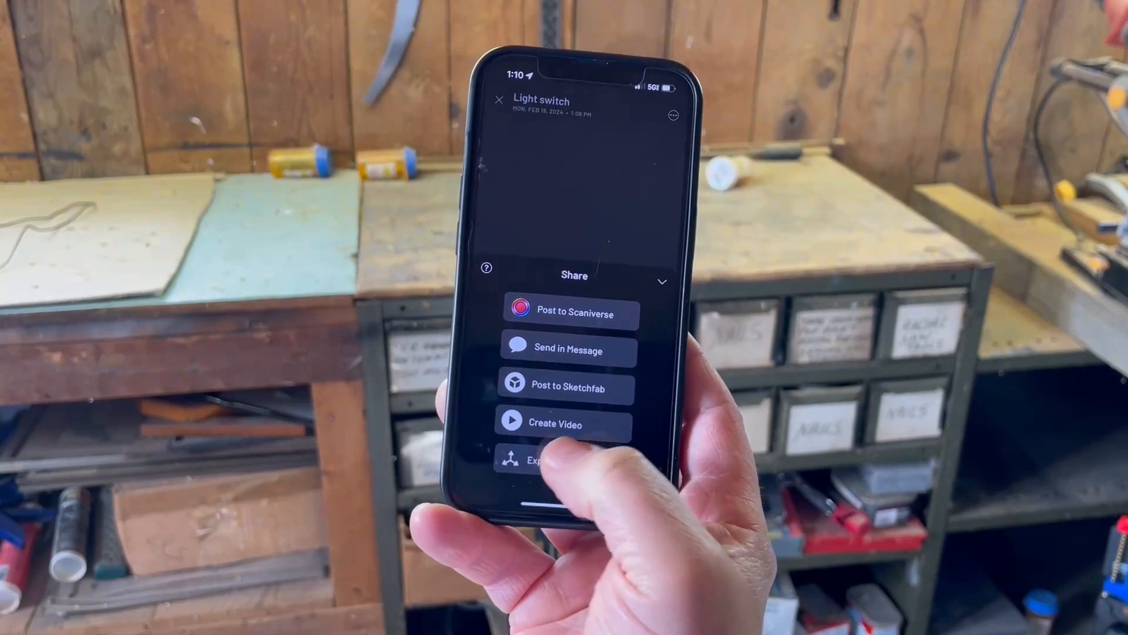
click(532, 459)
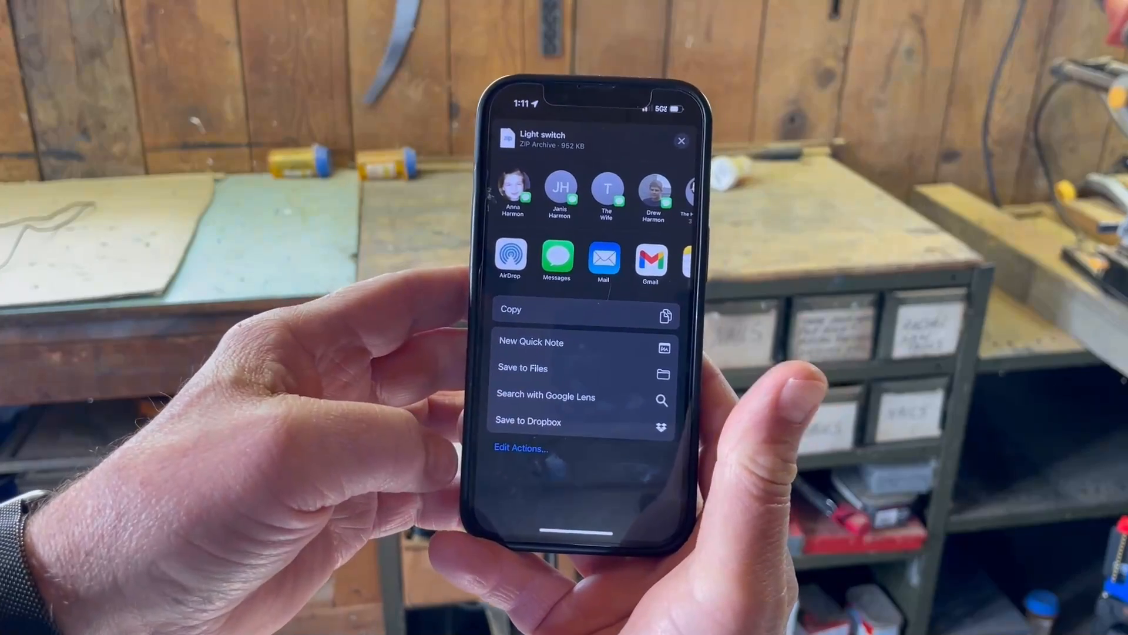
click(528, 421)
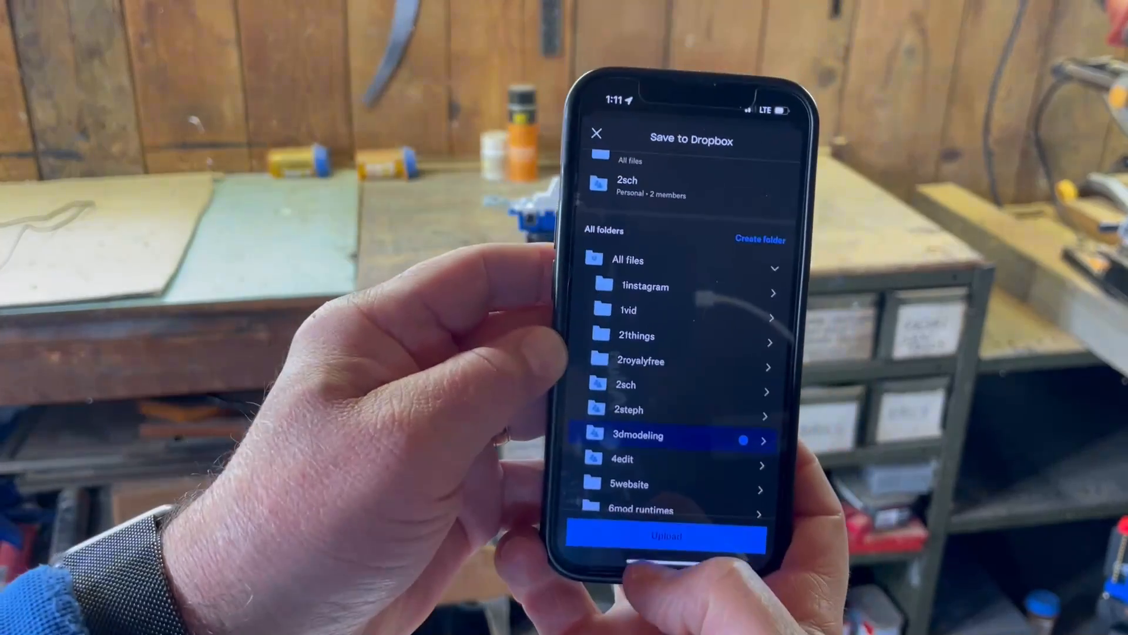
click(665, 536)
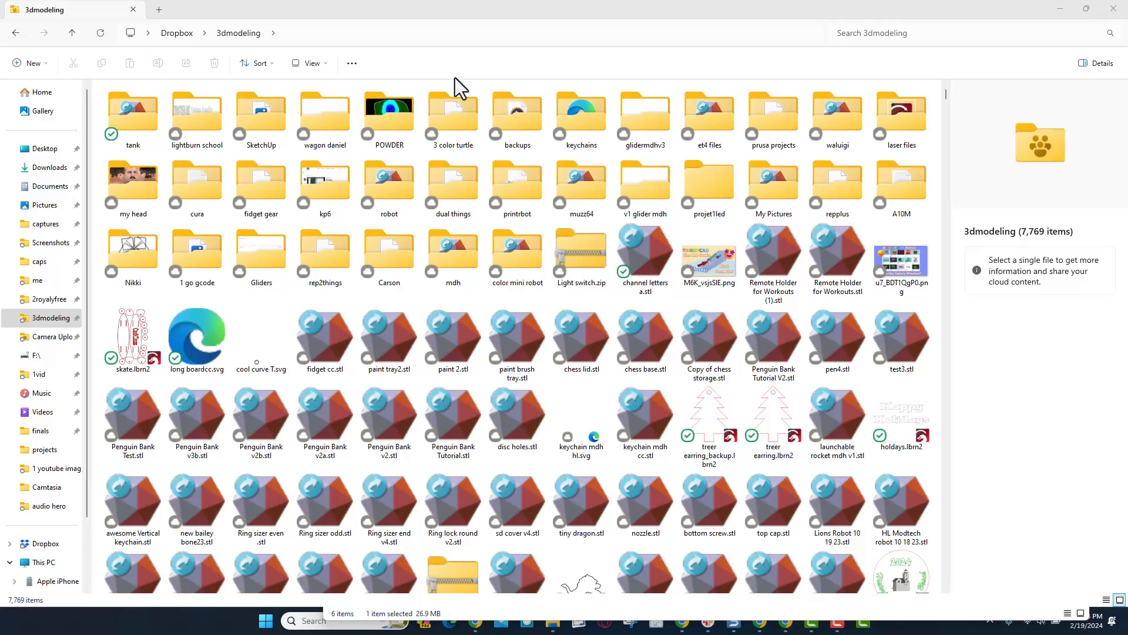
mouse_move(456, 628)
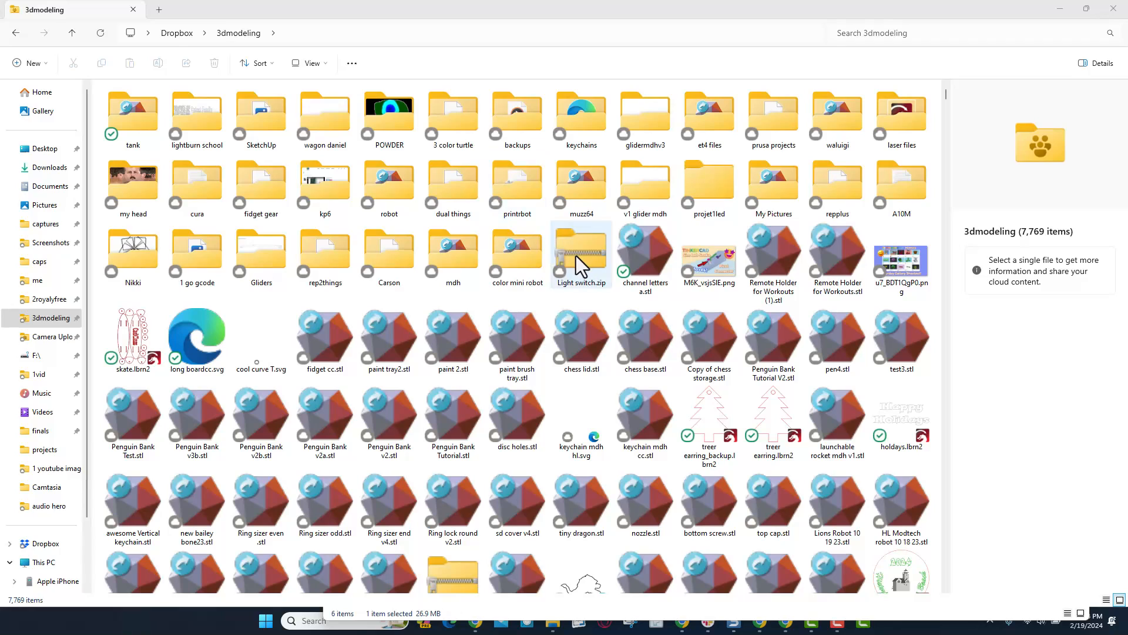
Extract Light switch.zip in place without showing the extracted files afterwards
click(580, 252)
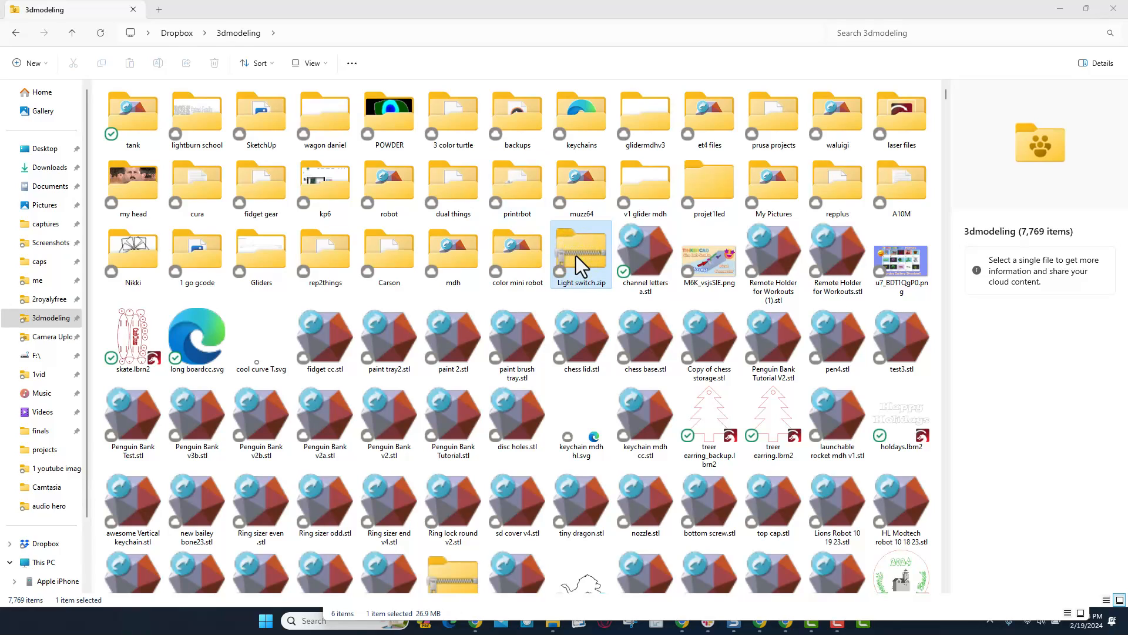
right_click(580, 254)
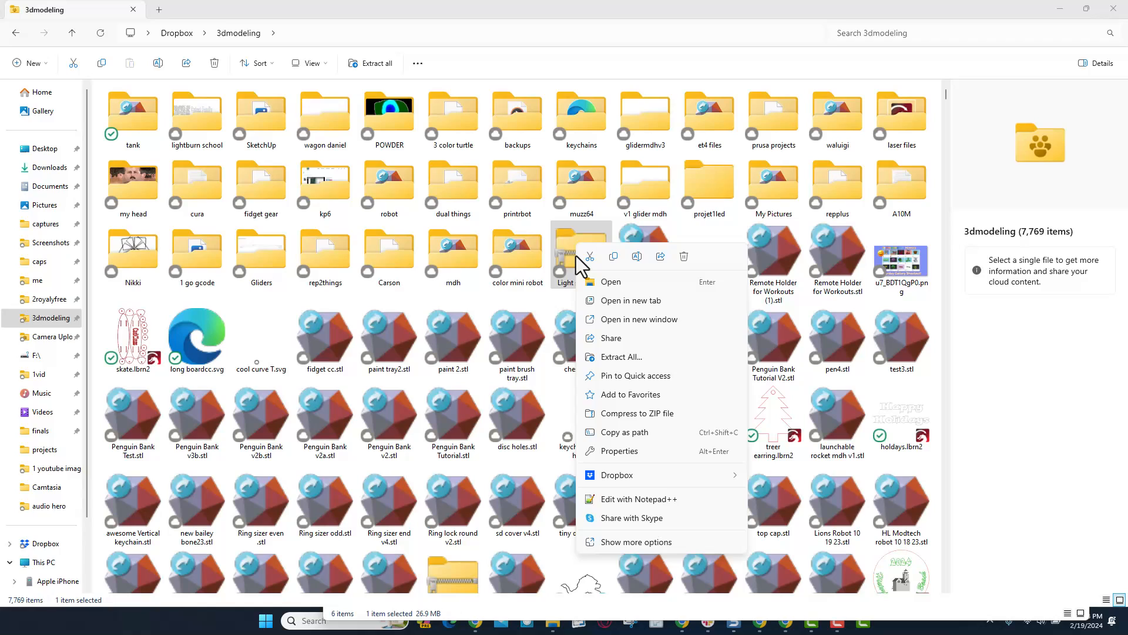
mouse_move(629, 403)
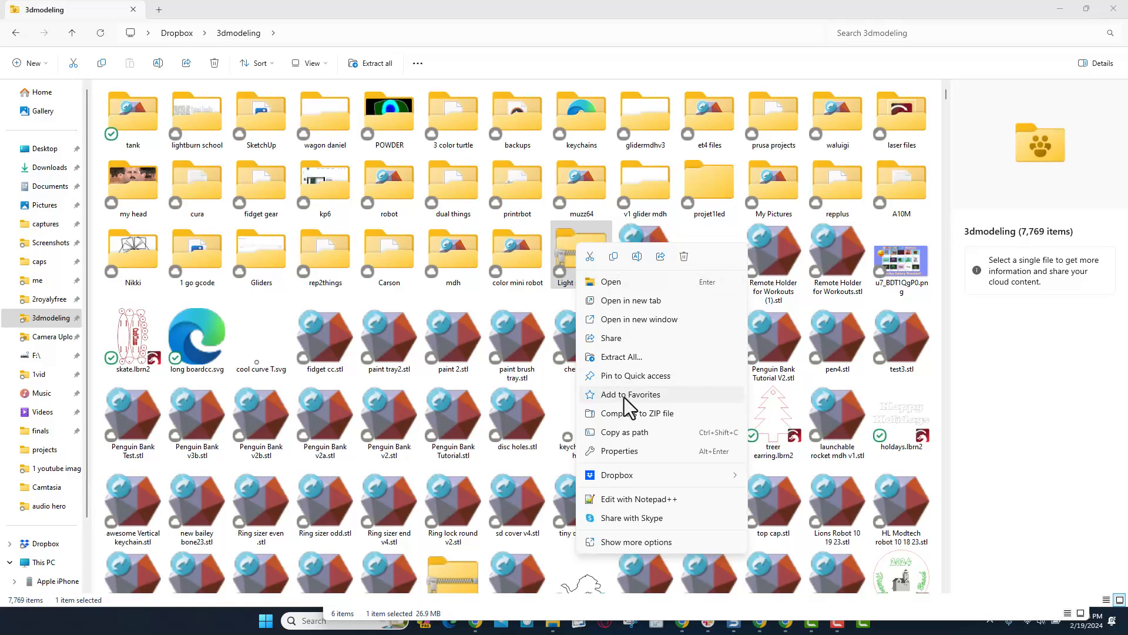
mouse_move(627, 352)
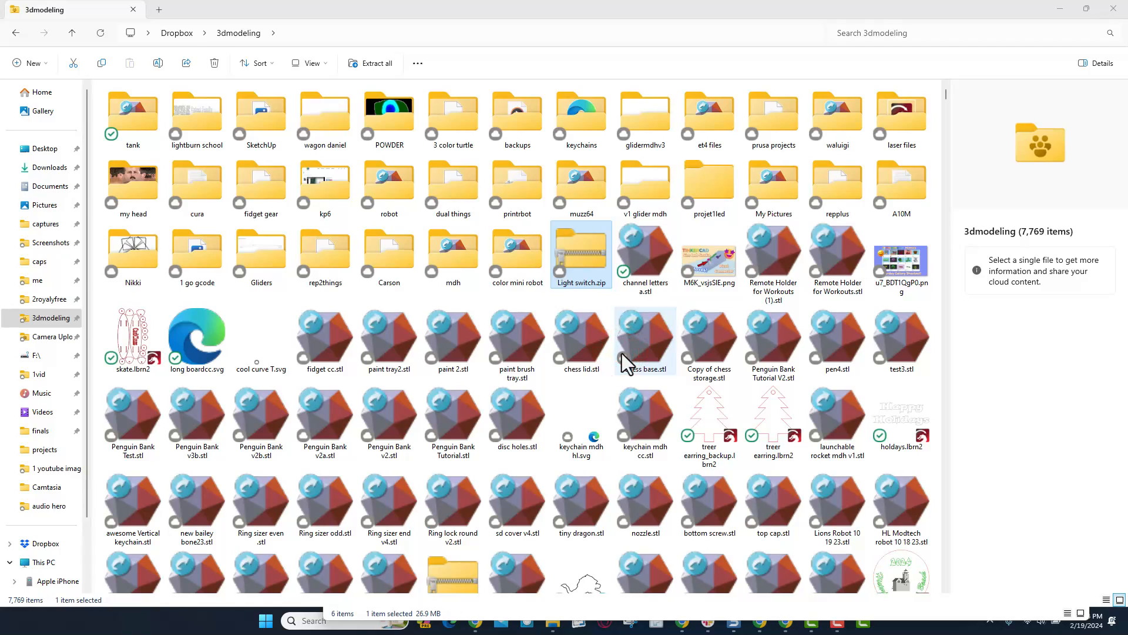
click(370, 62)
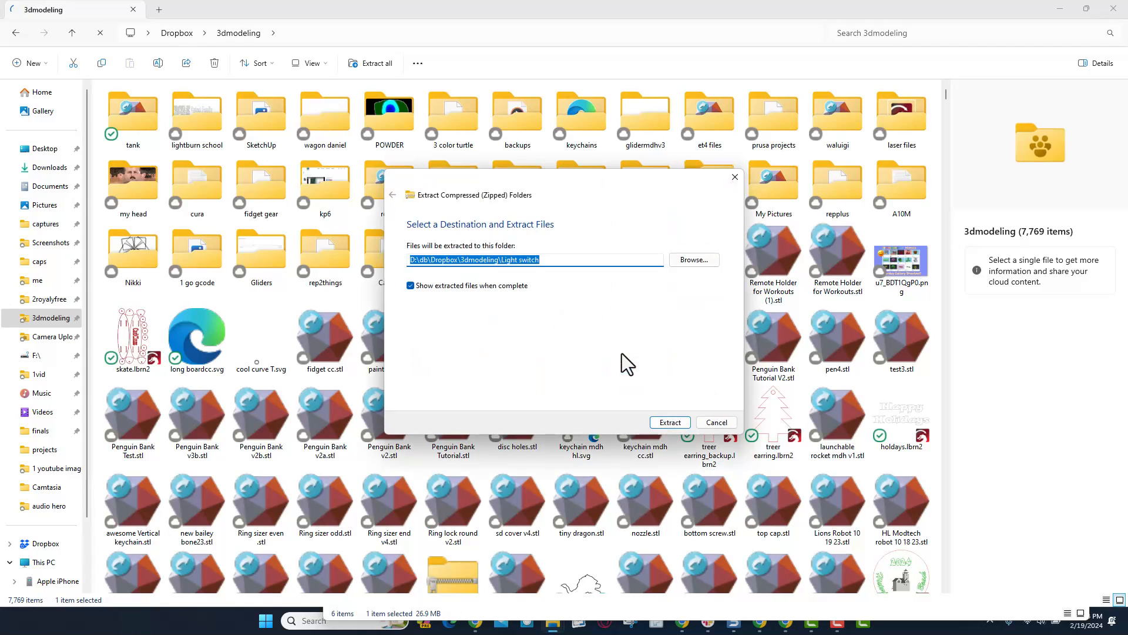
click(410, 286)
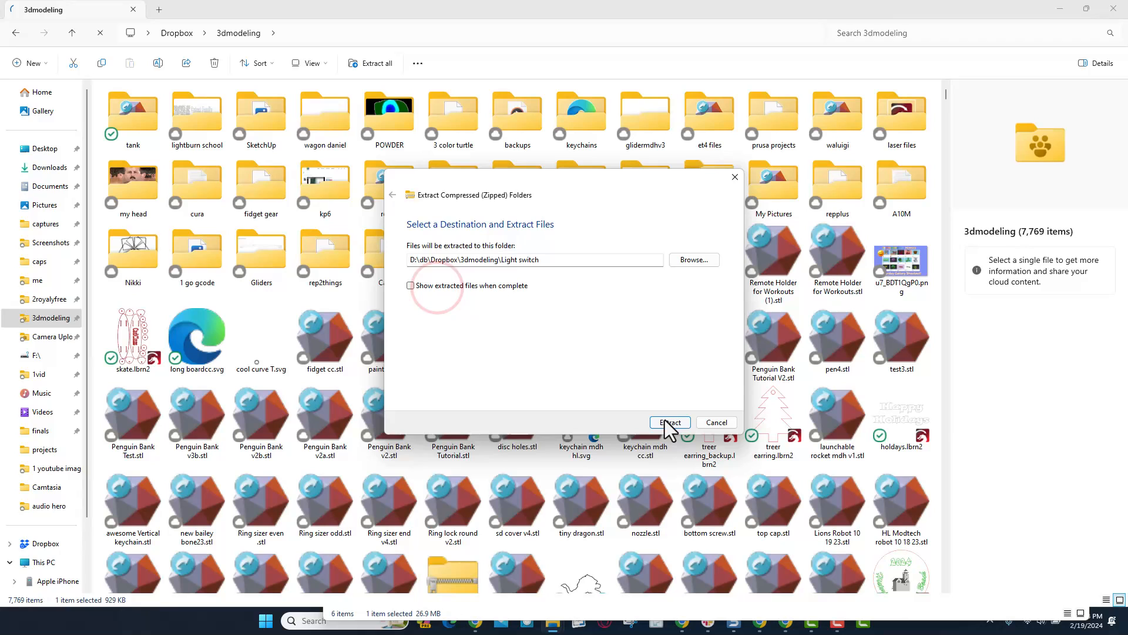
click(669, 422)
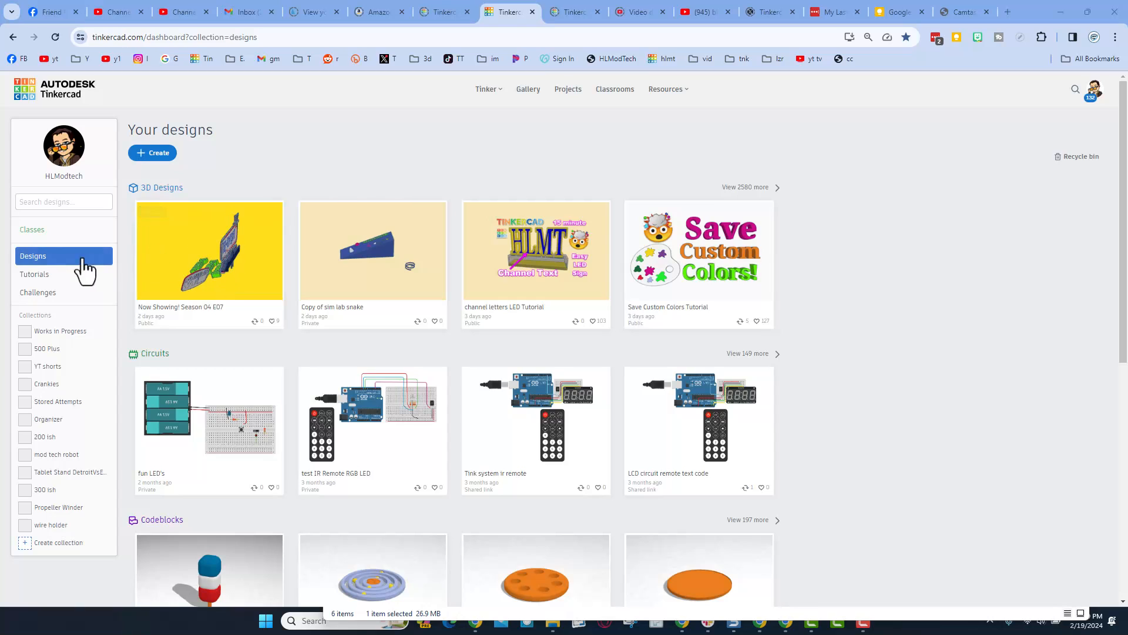
Create a new Tinkercad 3D design and name it 'light sw'
click(151, 152)
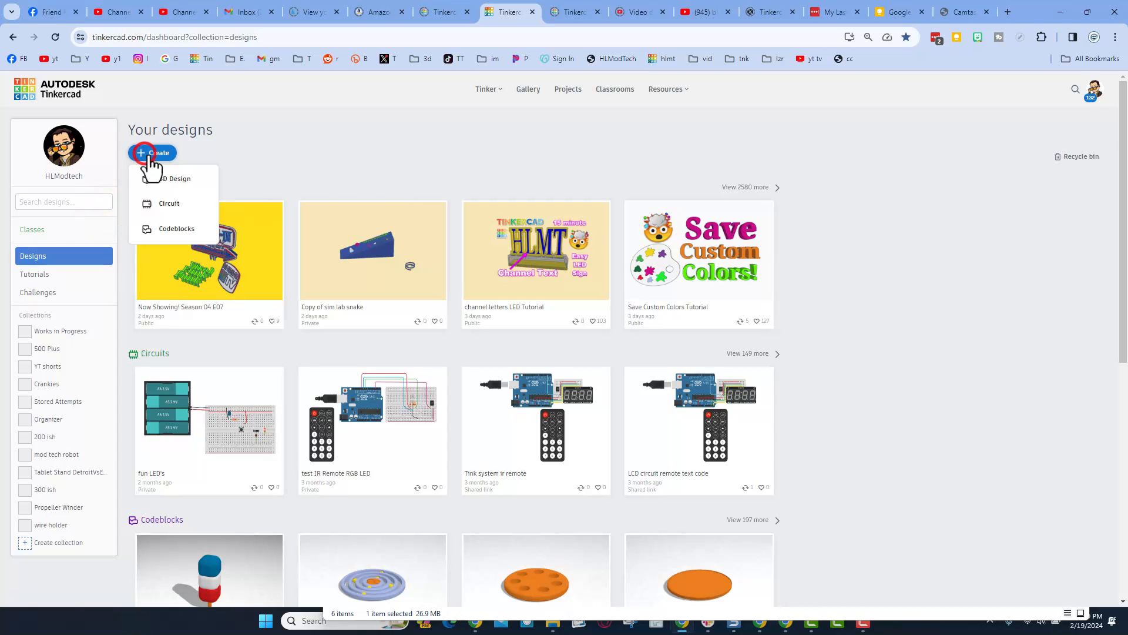
click(174, 179)
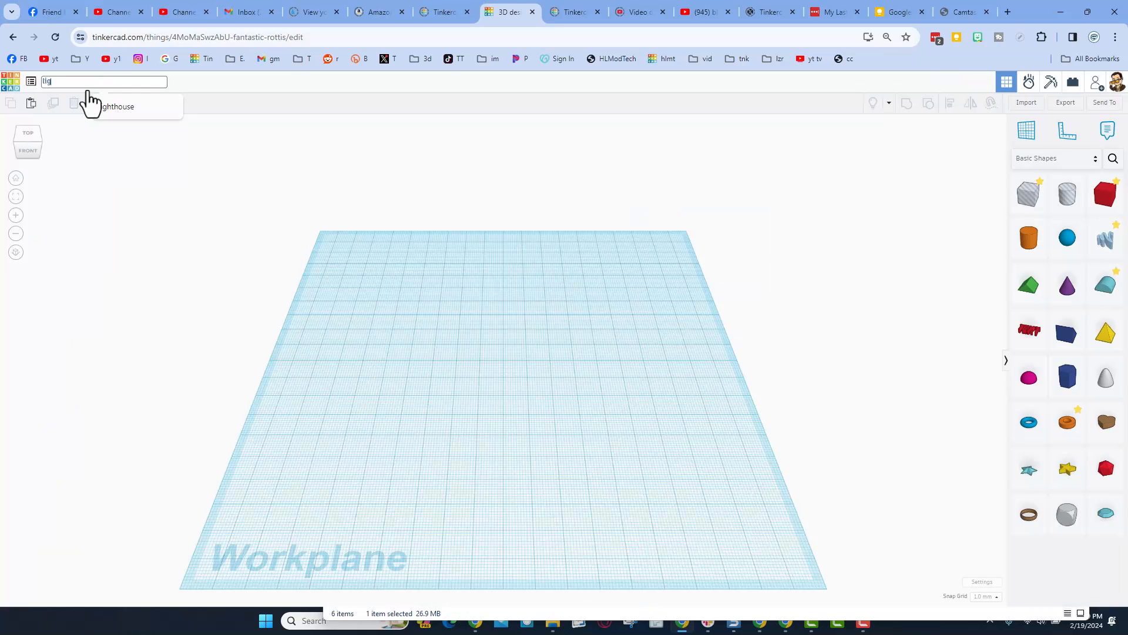
text(light sw)
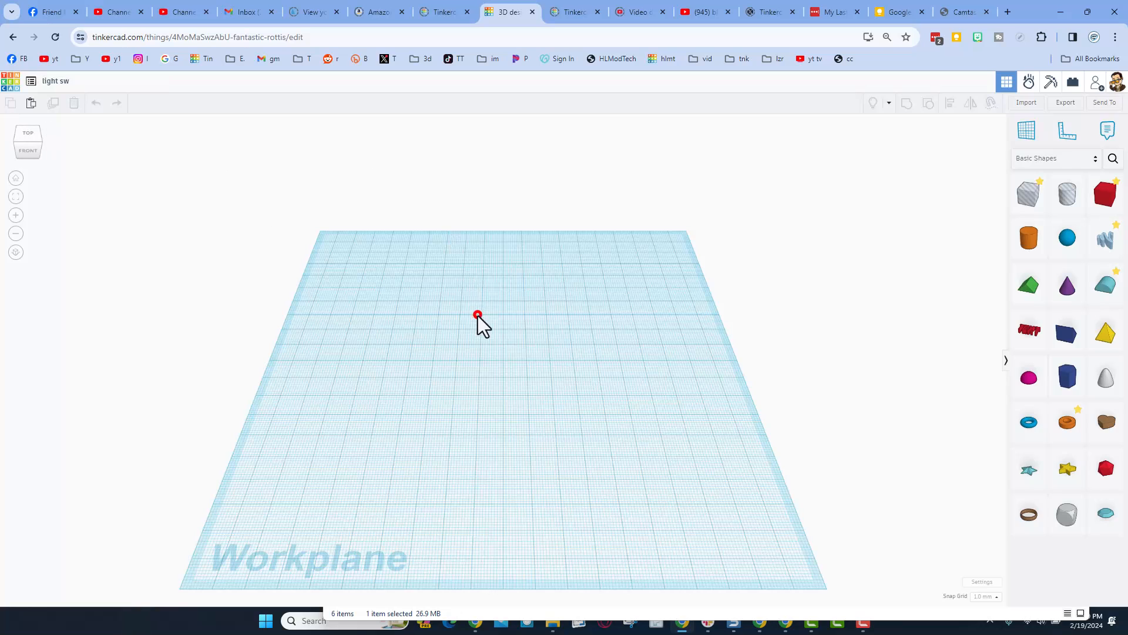
click(1025, 102)
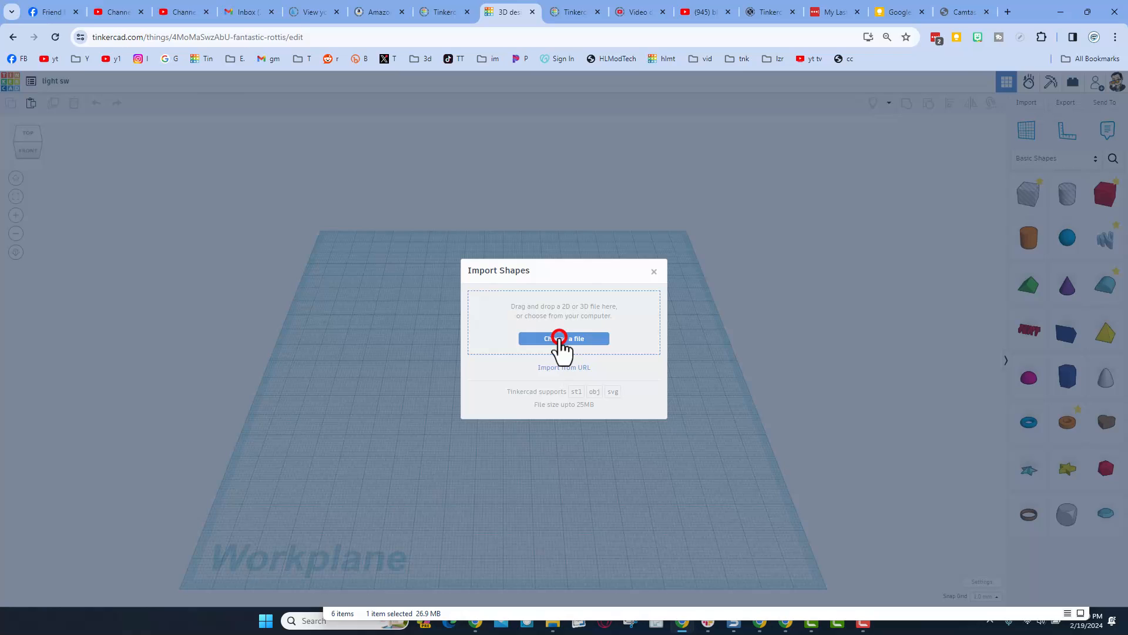
Pick Light_switch.obj from Dropbox > 3dmodeling > Light switch > Light switch for import
click(563, 339)
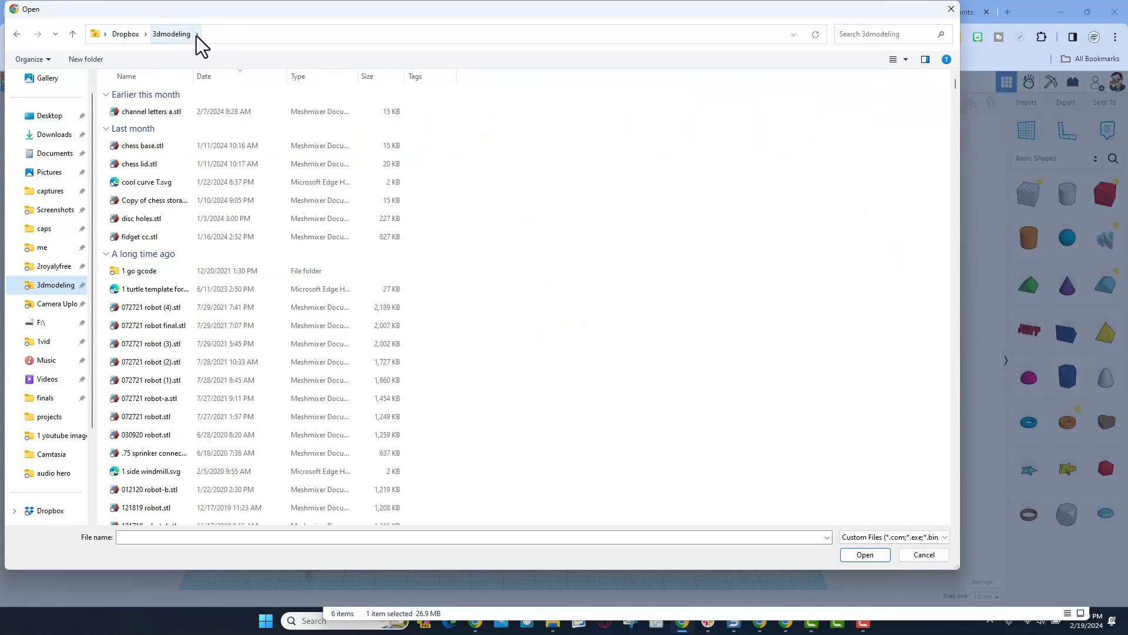
click(195, 34)
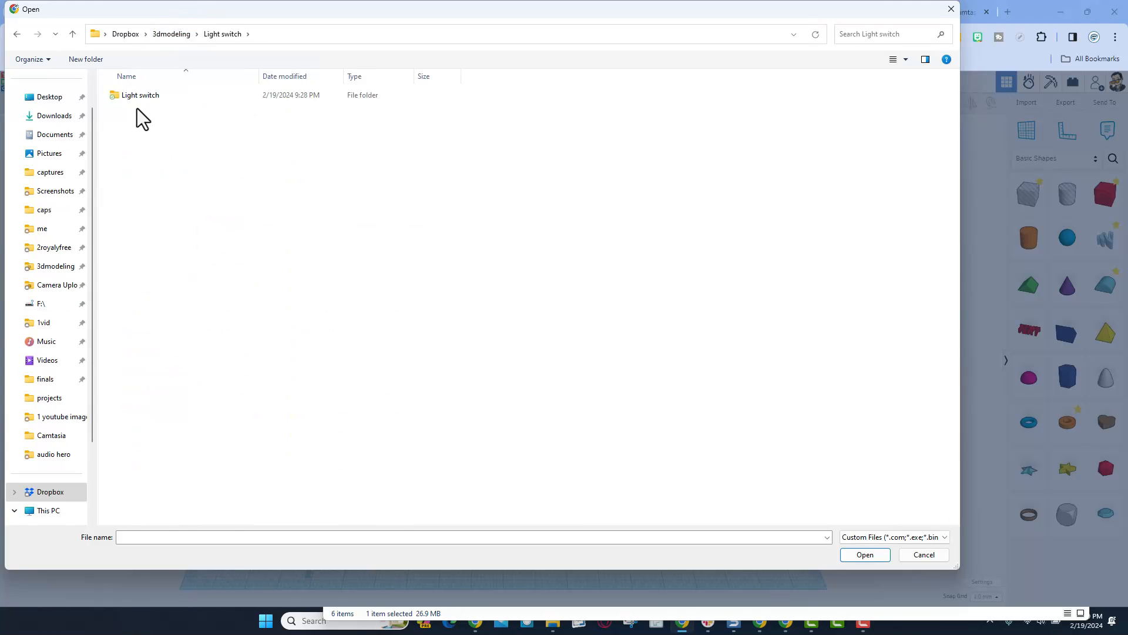
double_click(140, 94)
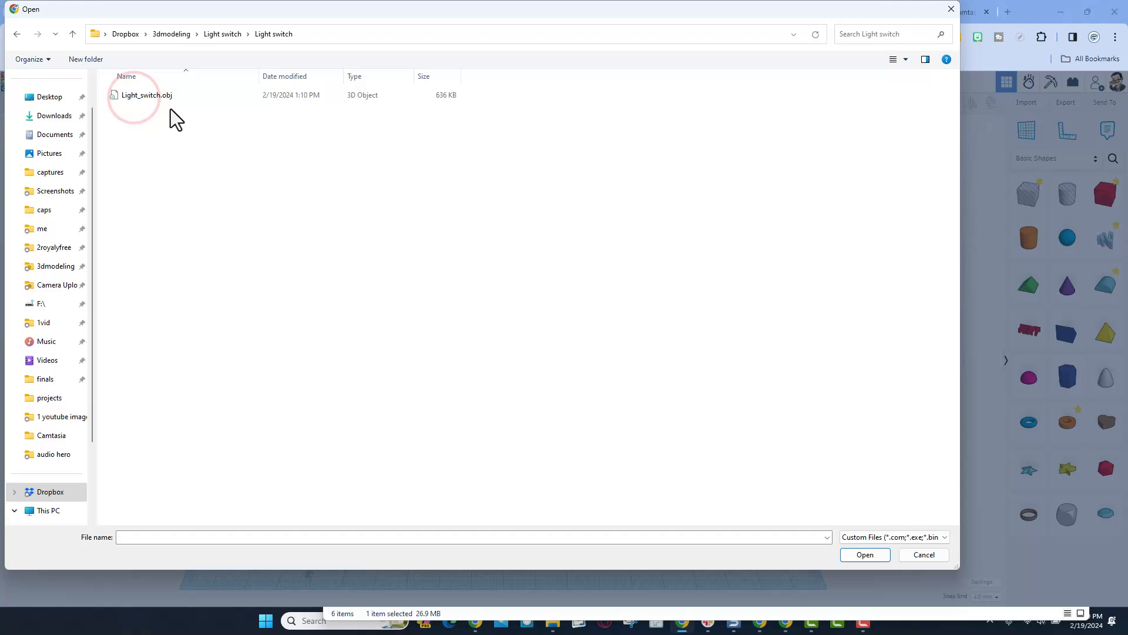
mouse_move(144, 94)
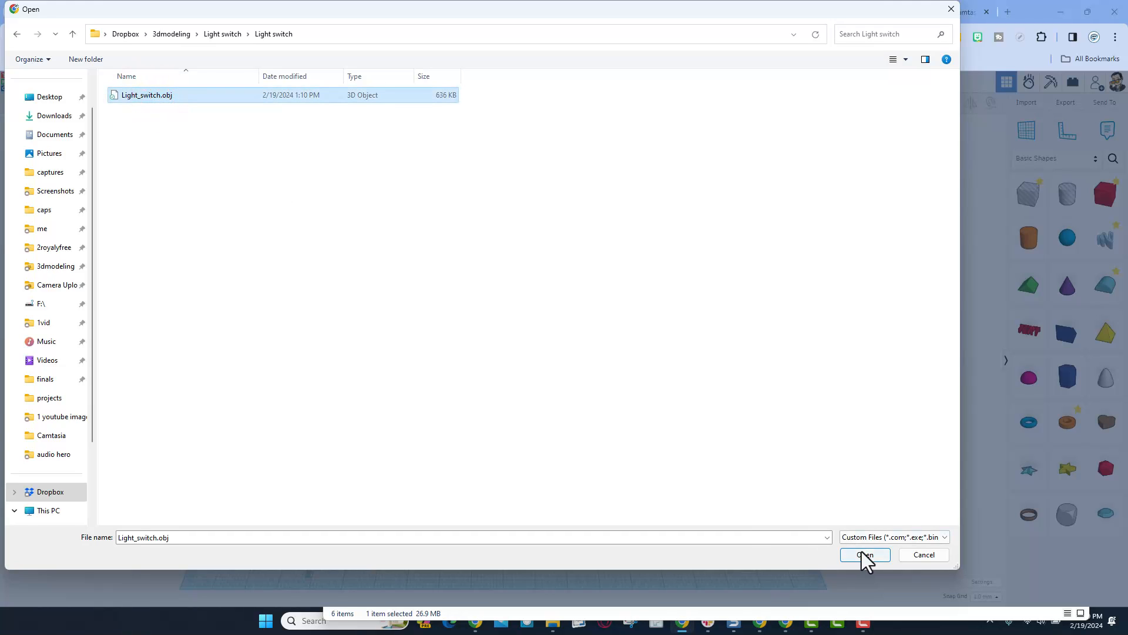
click(864, 554)
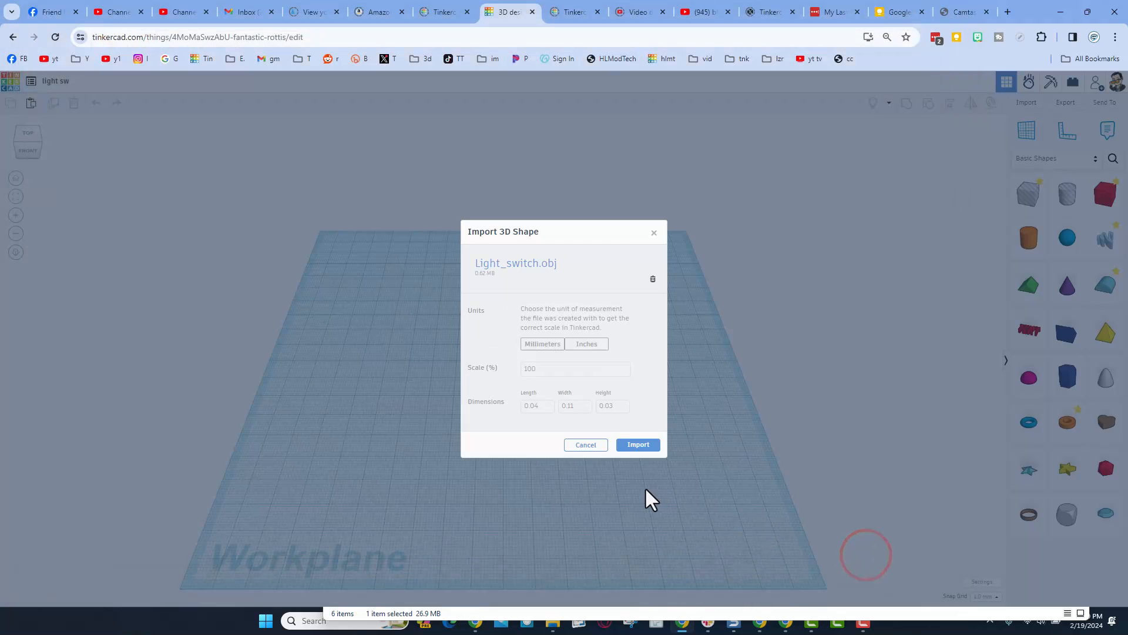
Import the scan in inches resized to width 11 and height 3
click(542, 343)
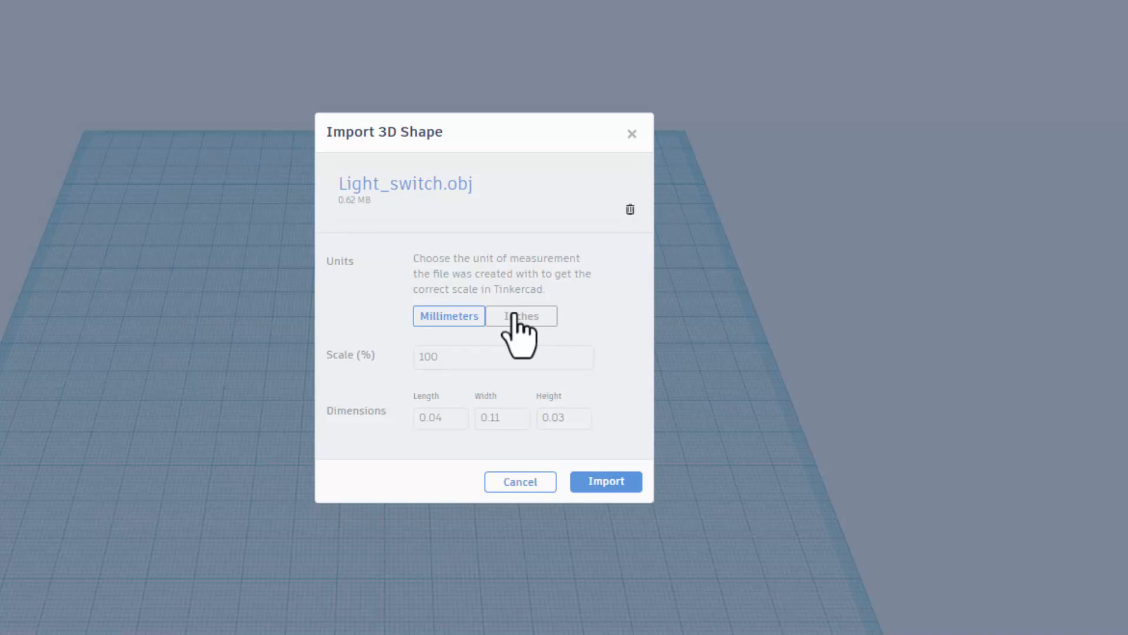
click(521, 316)
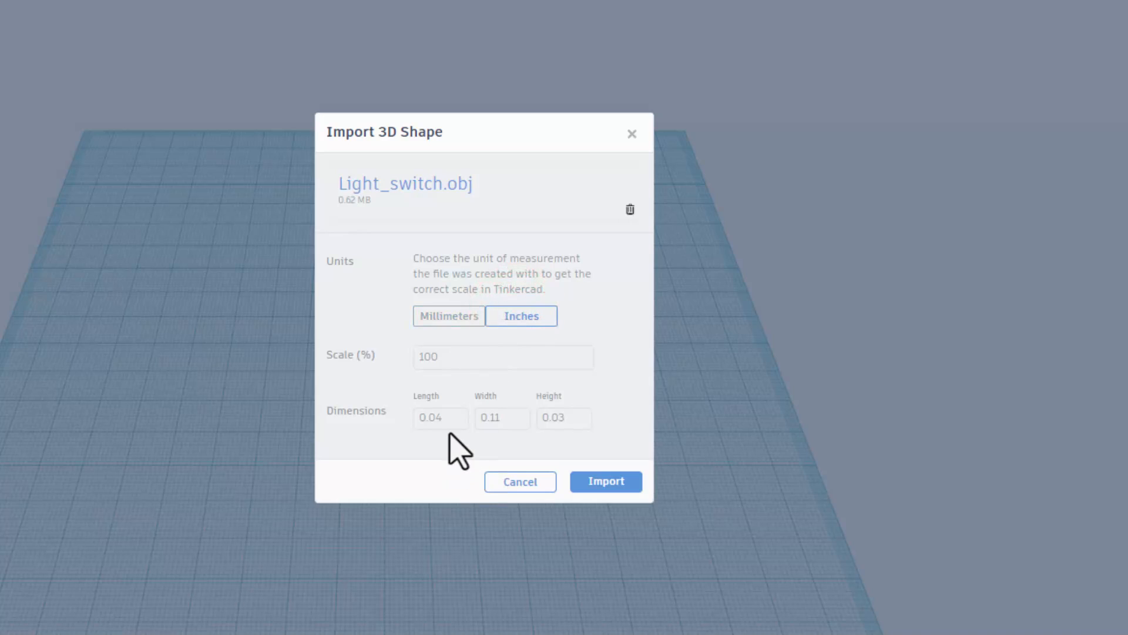
click(440, 418)
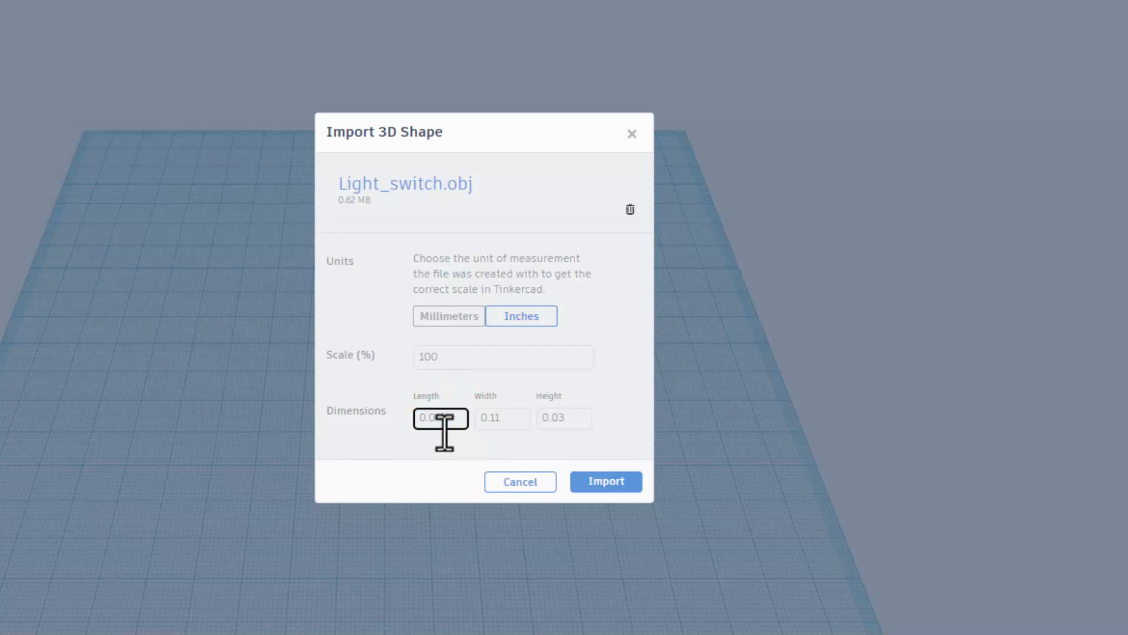
double_click(440, 419)
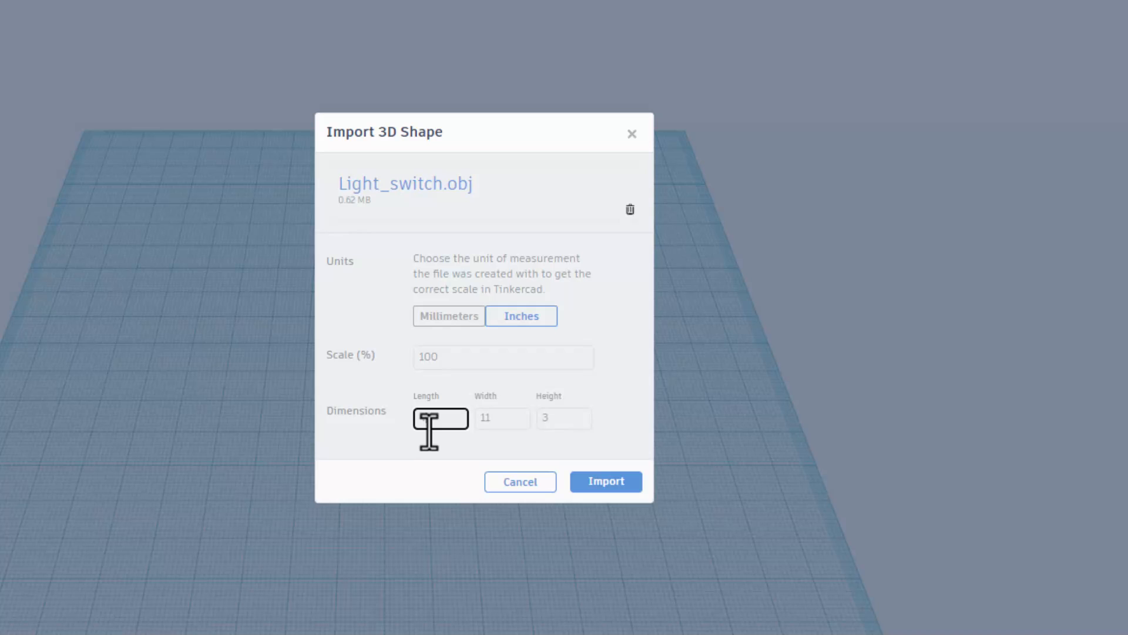
click(605, 481)
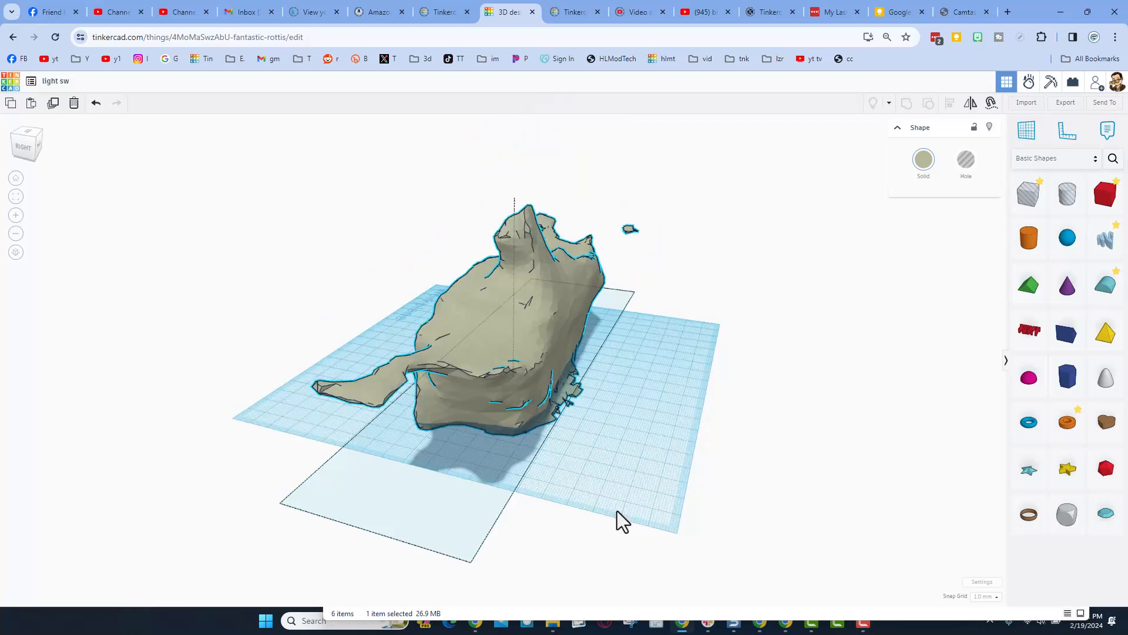
drag(623, 522, 681, 512)
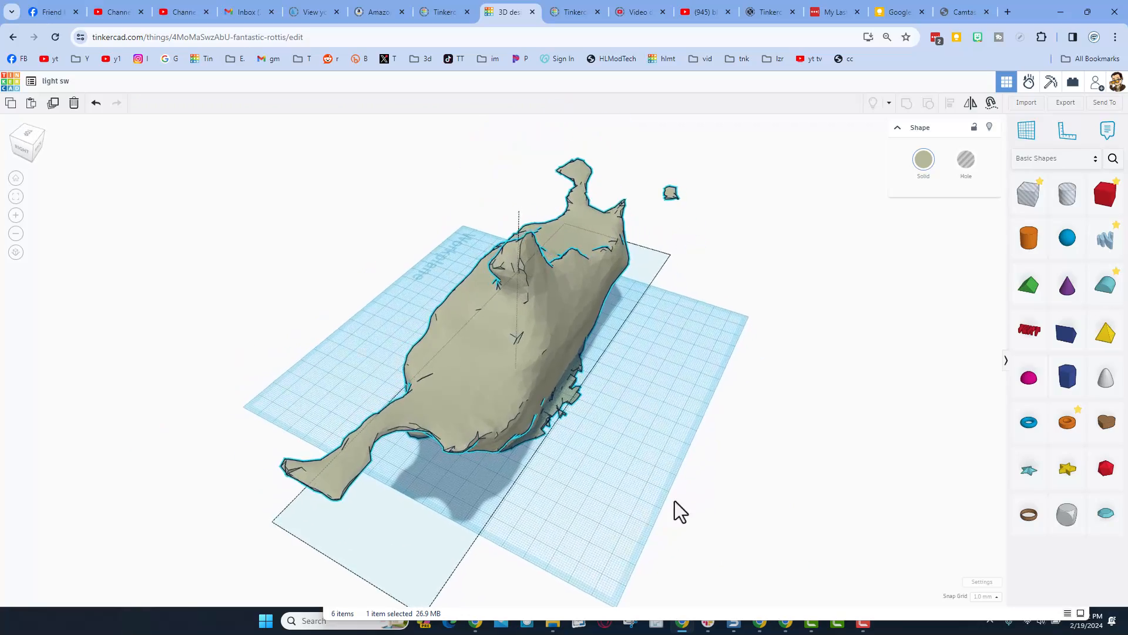
drag(681, 511, 779, 518)
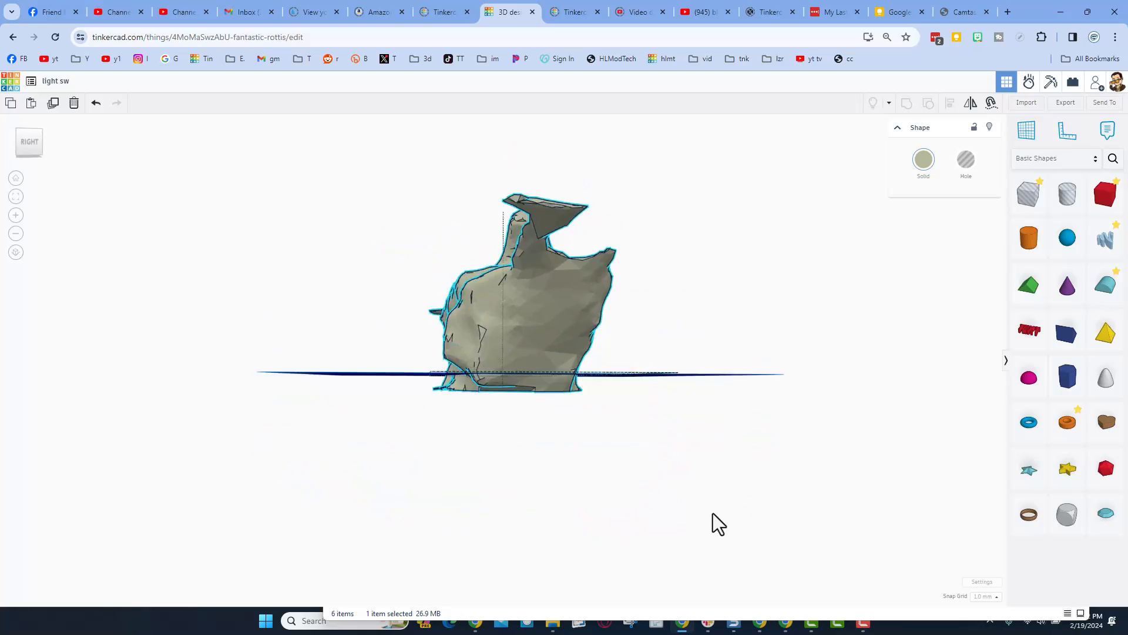
drag(719, 522, 576, 493)
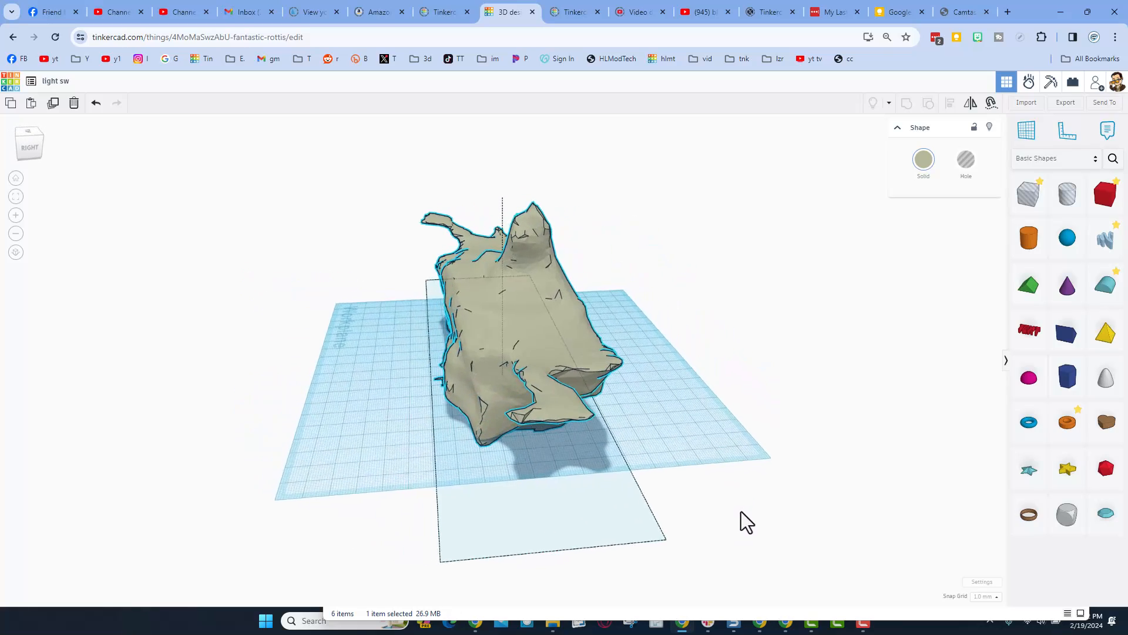
drag(746, 522, 559, 430)
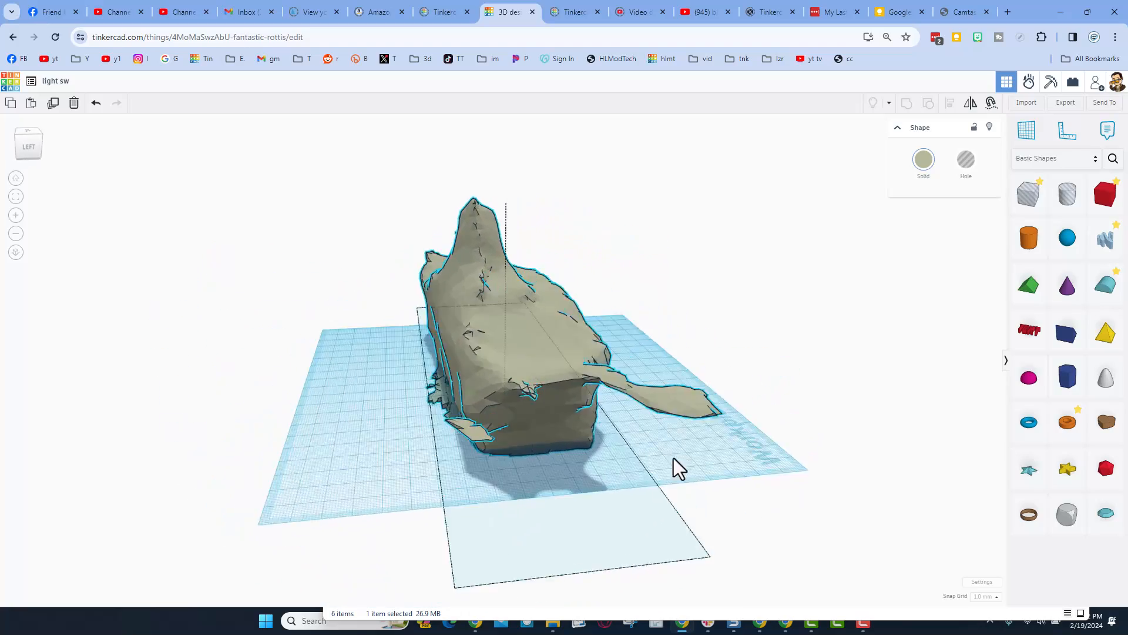
drag(677, 468, 572, 468)
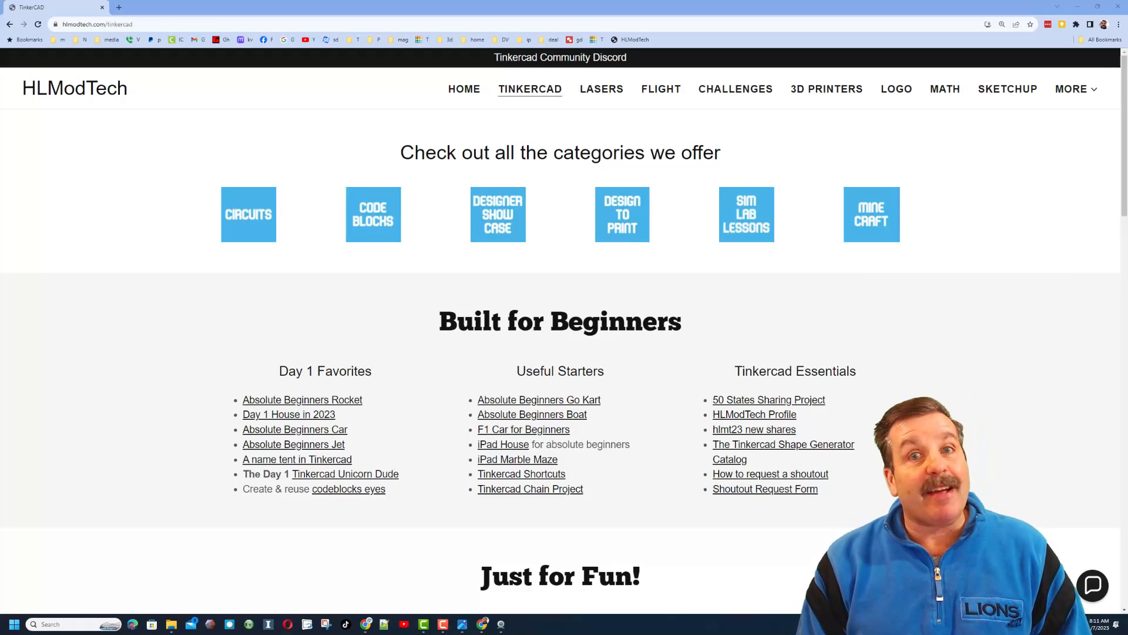
mouse_move(420, 188)
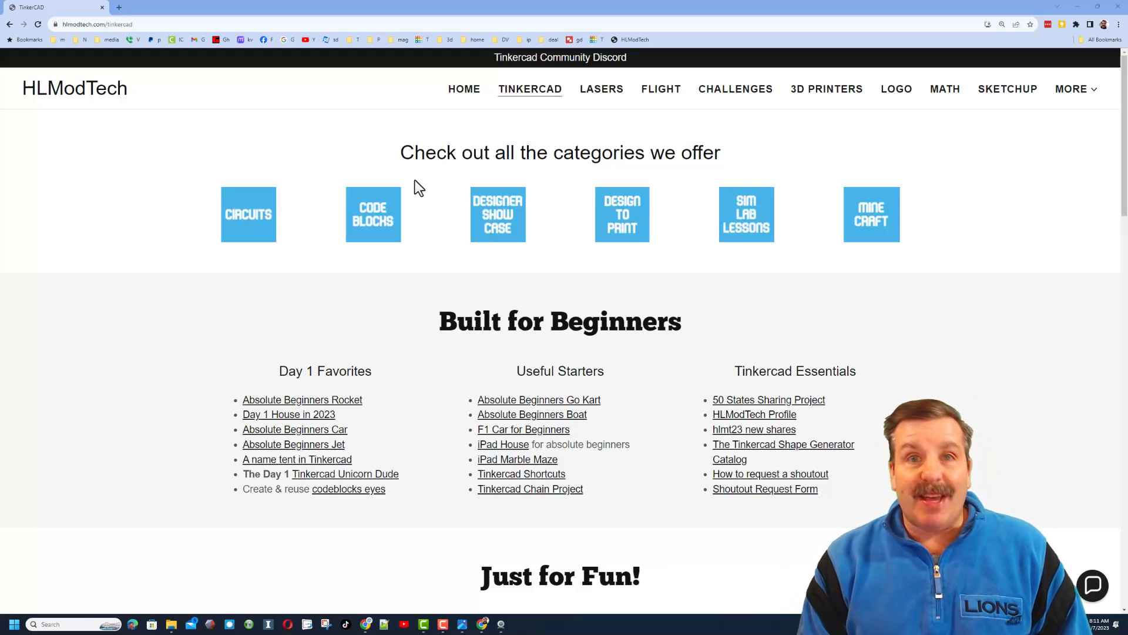
mouse_move(844, 310)
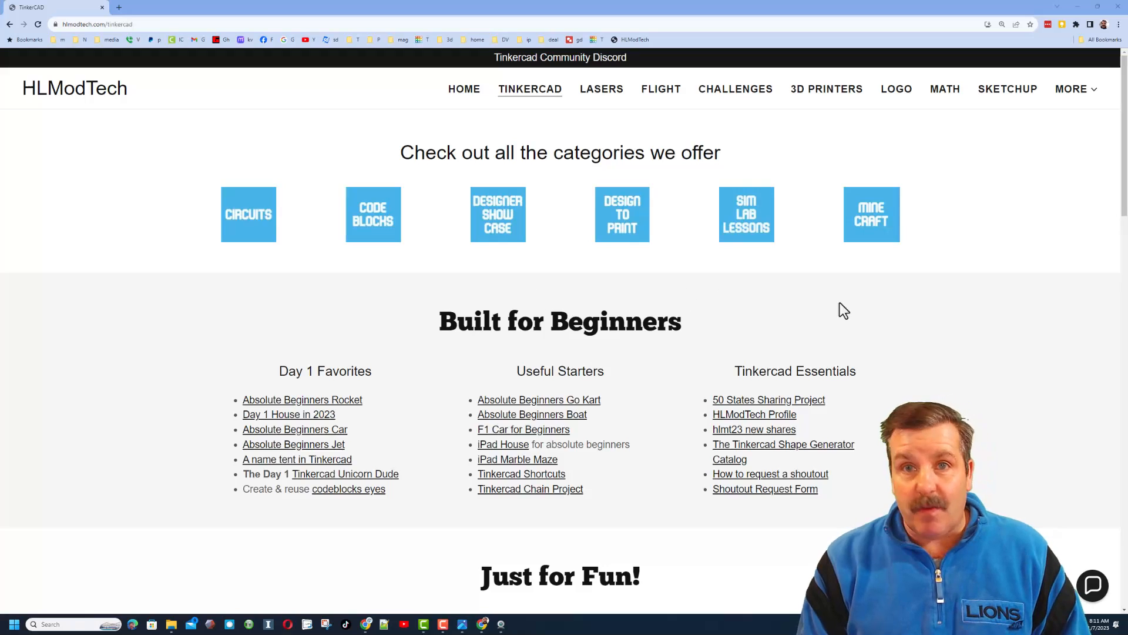
mouse_move(310, 484)
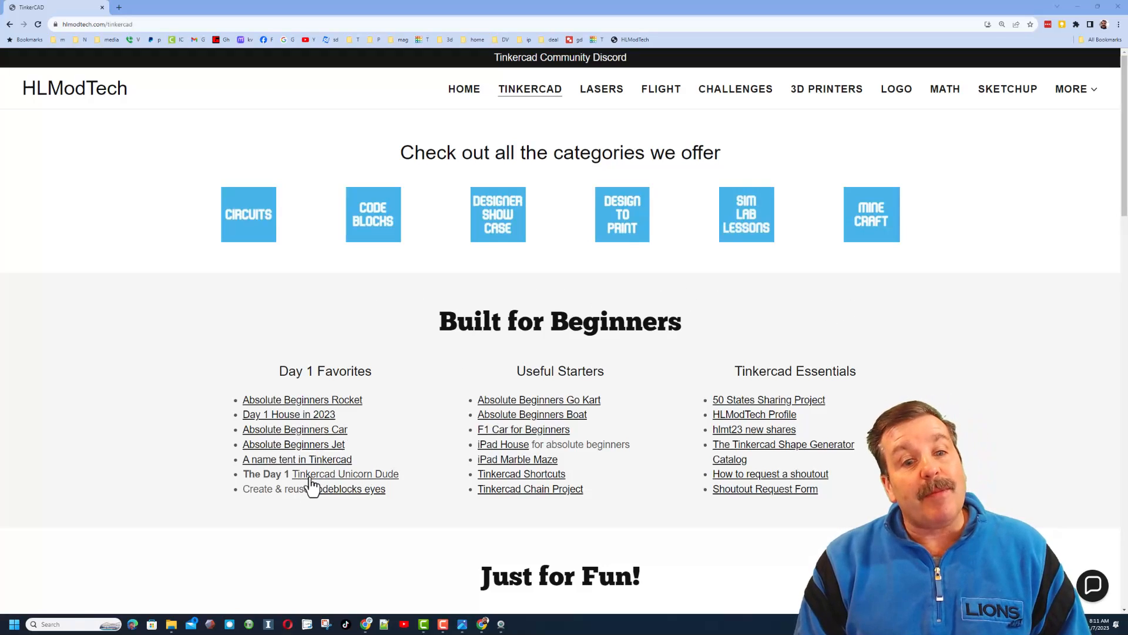
mouse_move(517, 460)
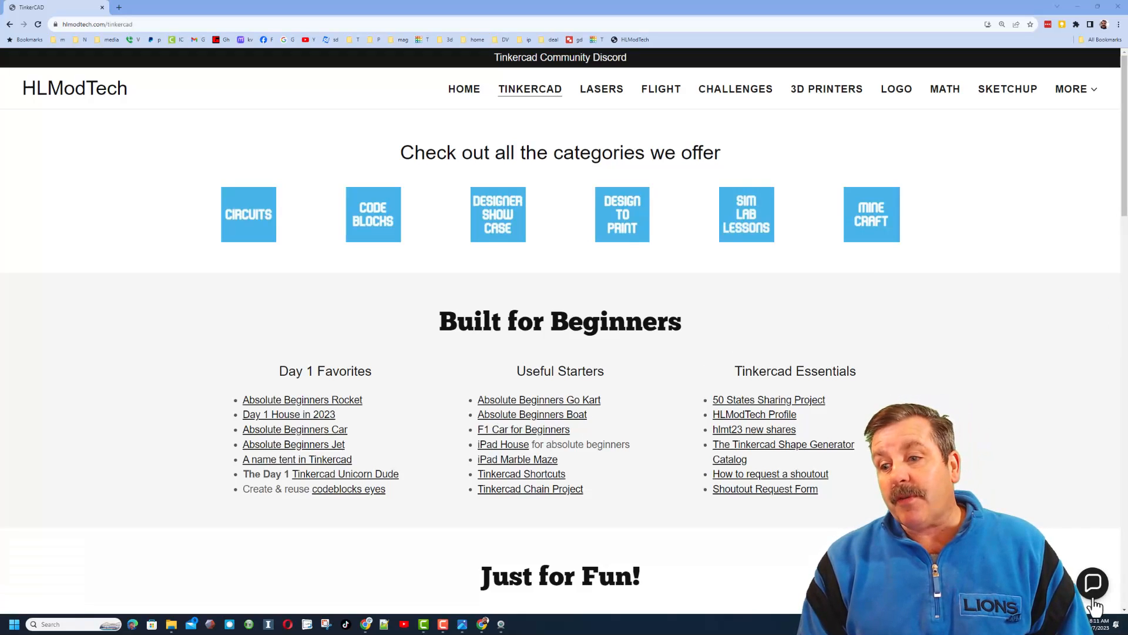
Dismiss the hlmodtech.com chat bubble and follow the Tinkercad Community Discord invite link
click(1092, 584)
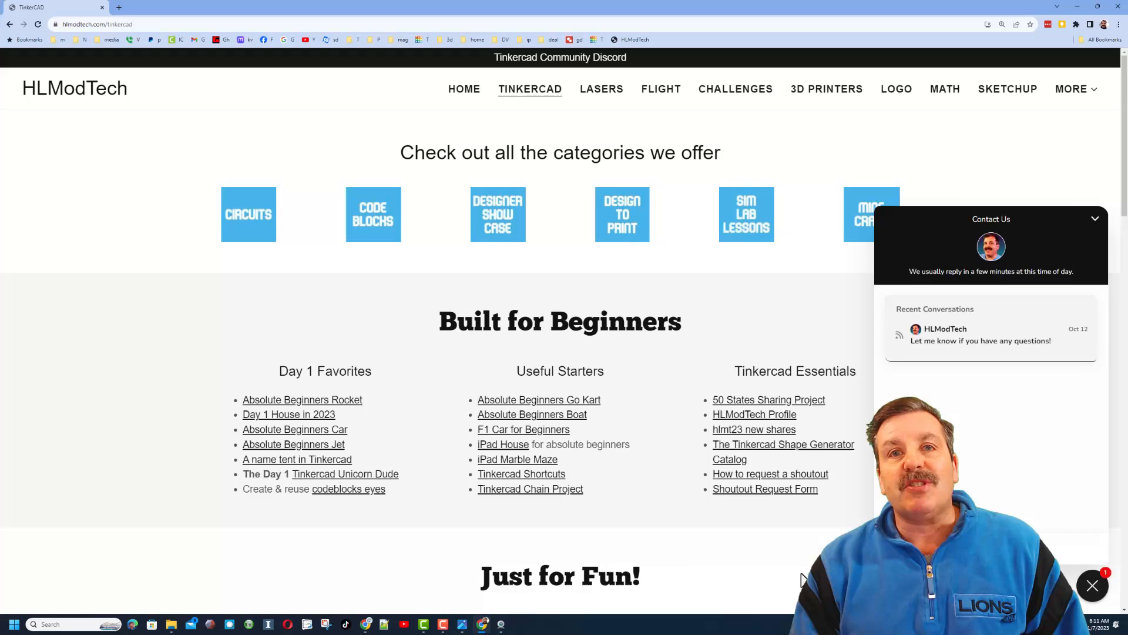
click(723, 299)
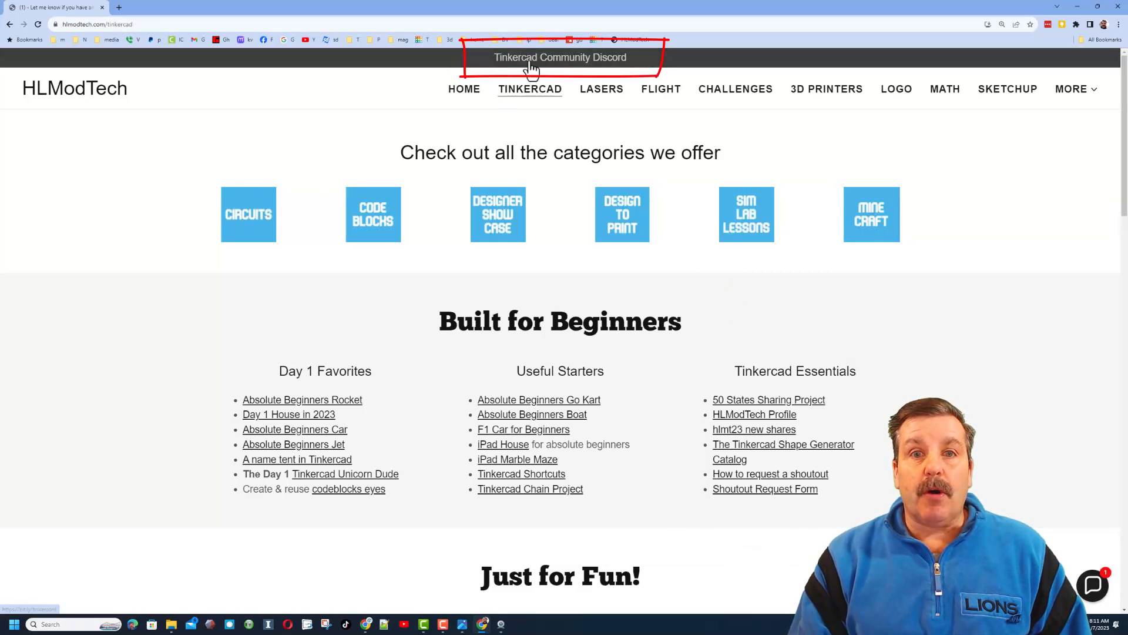
click(560, 58)
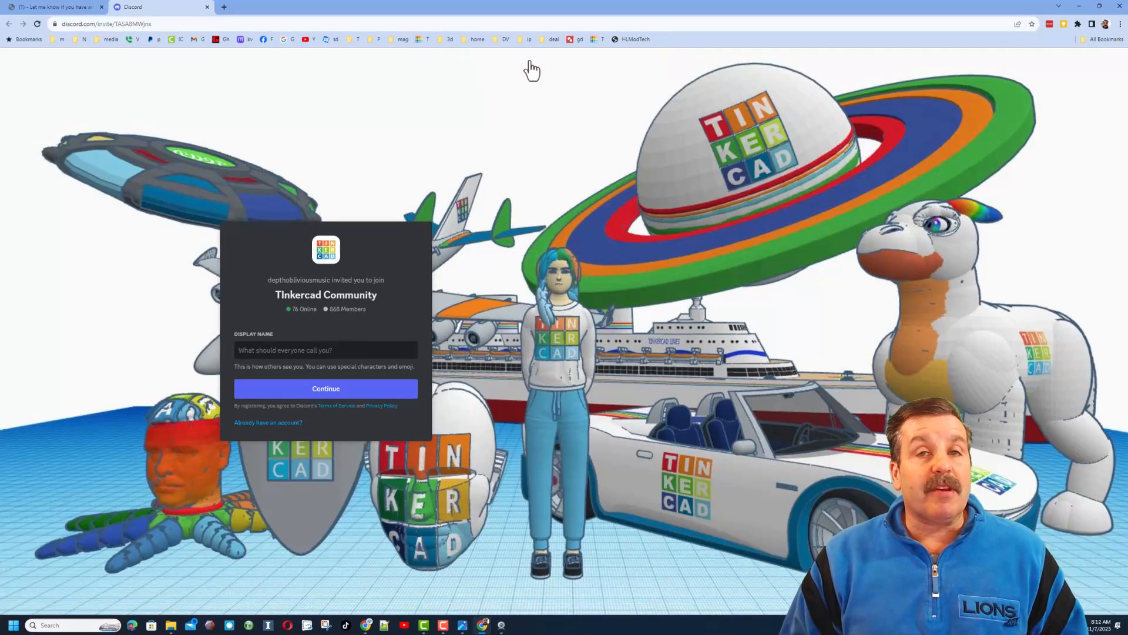